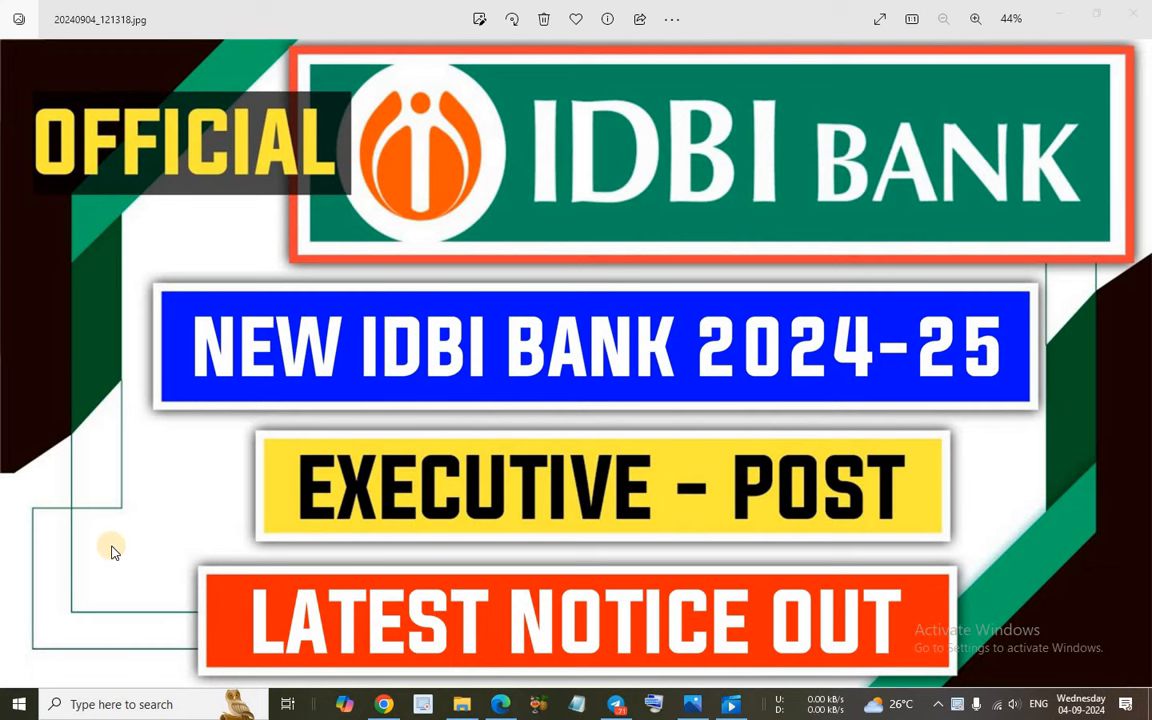
pyautogui.moveTo(184, 452)
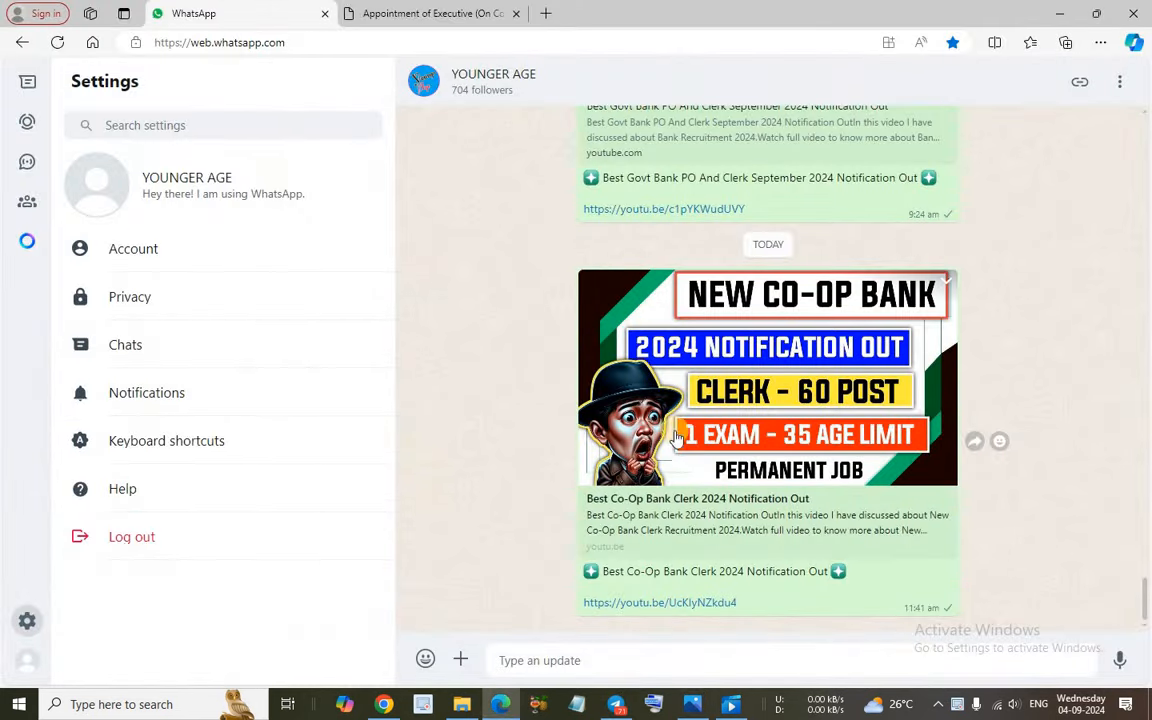
pyautogui.moveTo(530, 354)
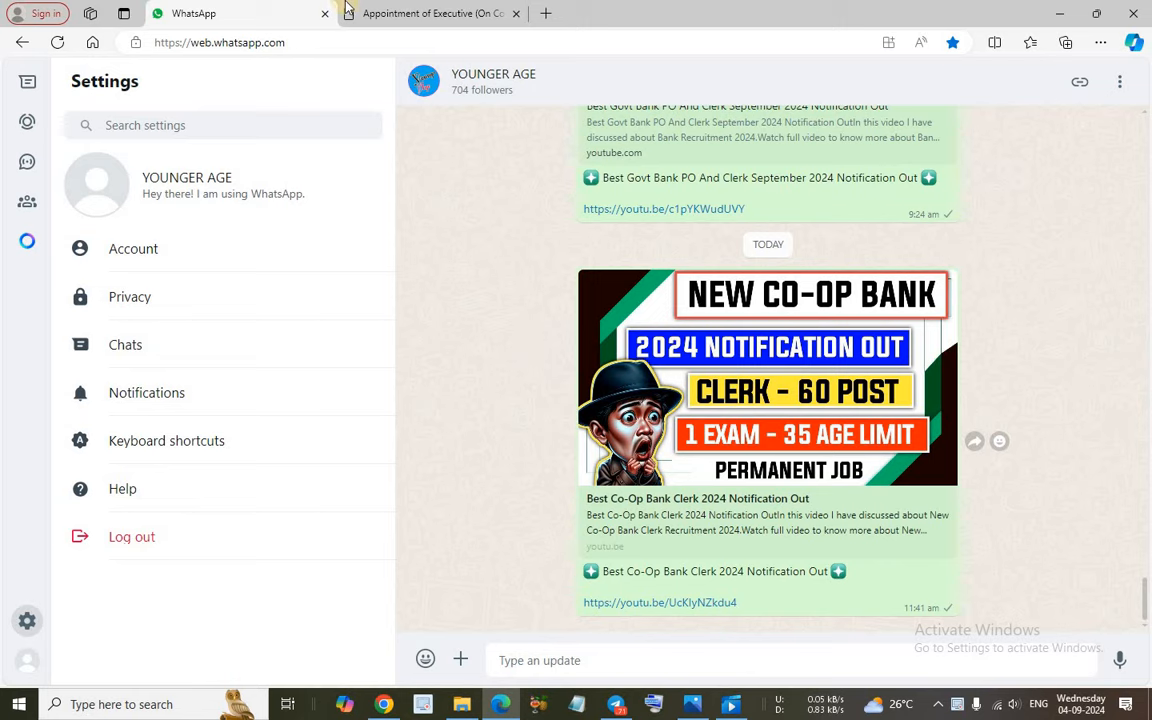
# Show the IDBI Bank Assistant Manager Phase 44 recruitment page with its Important Events dates.
pyautogui.click(430, 12)
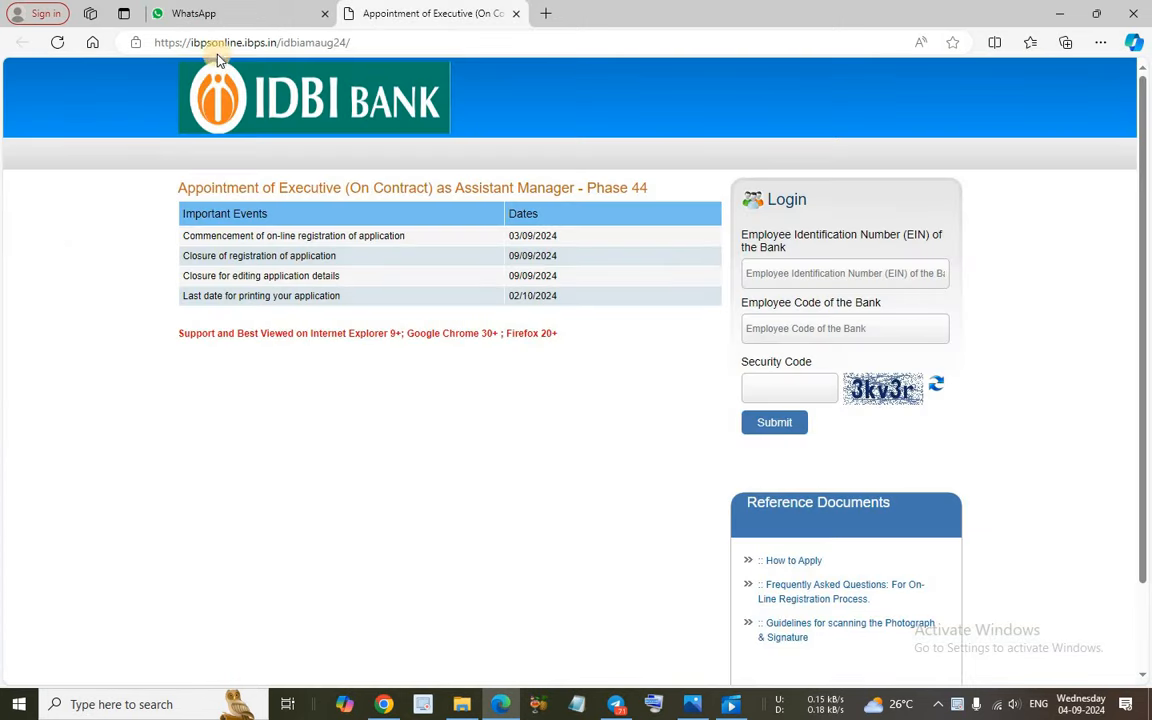
pyautogui.moveTo(456, 212)
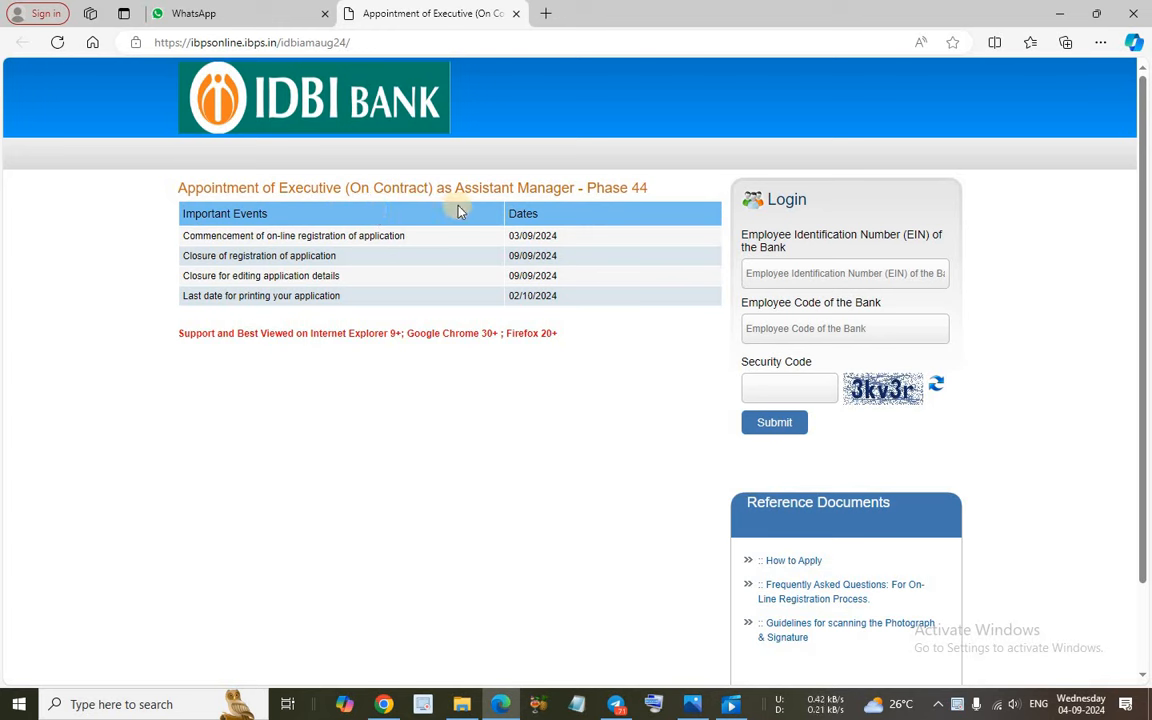
pyautogui.moveTo(176, 262)
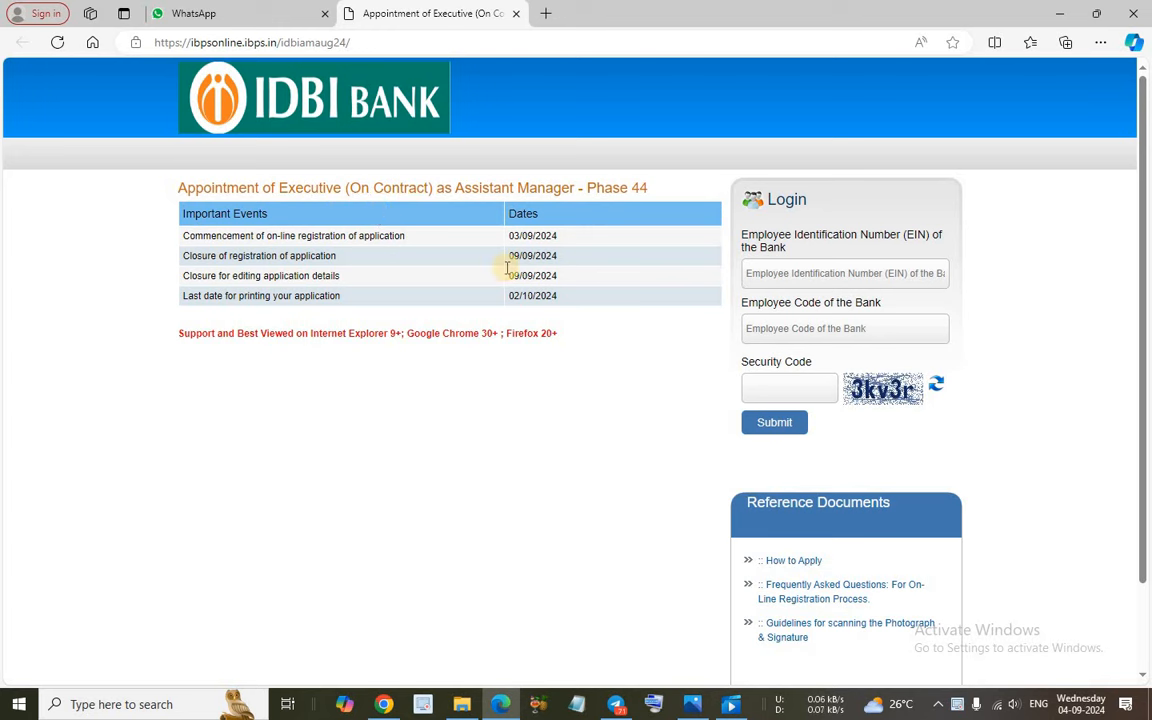
pyautogui.moveTo(470, 284)
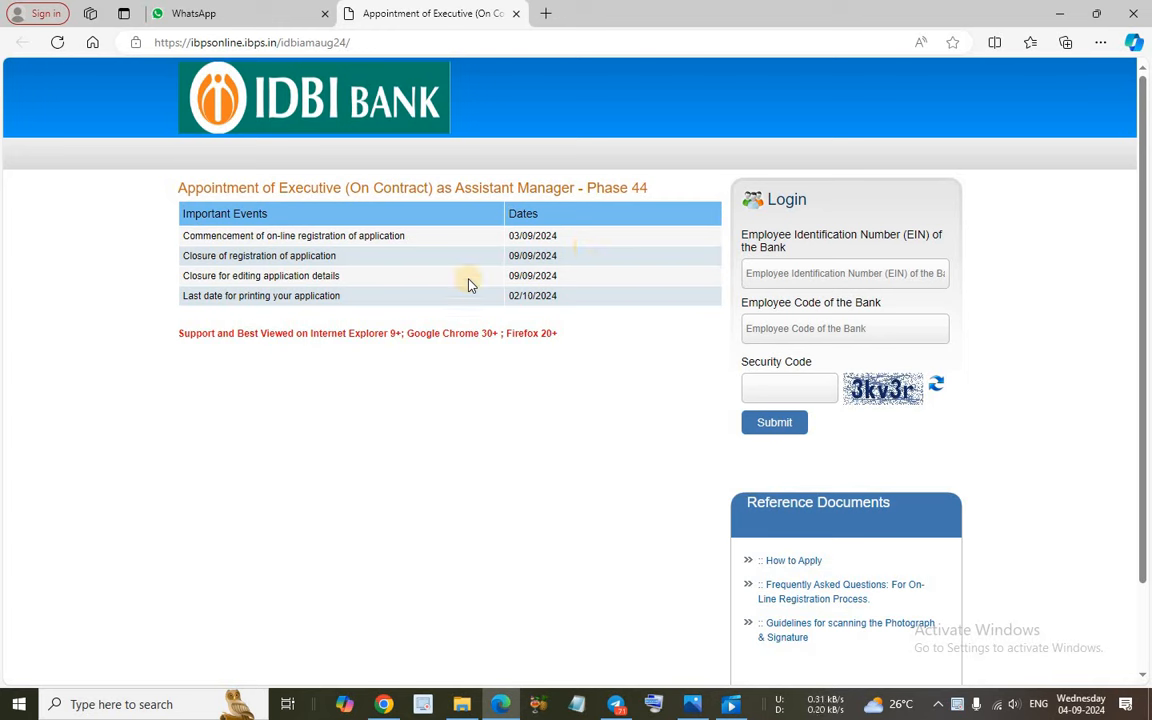
pyautogui.moveTo(572, 292)
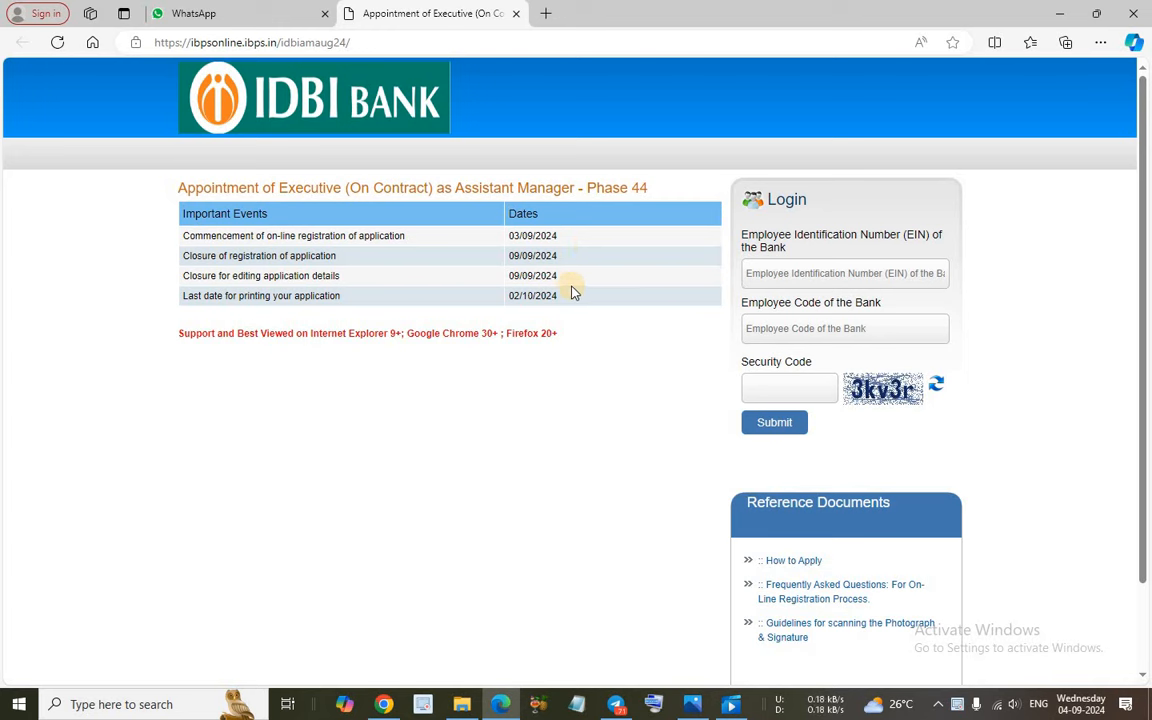
pyautogui.moveTo(368, 168)
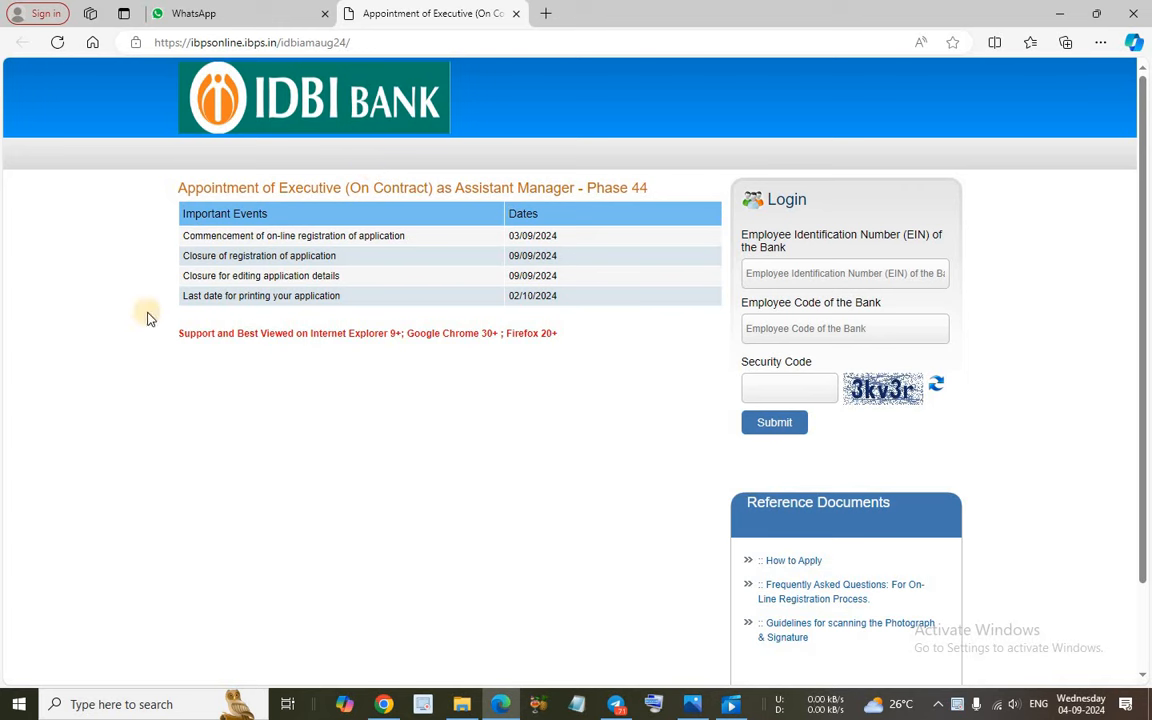
pyautogui.moveTo(390, 290)
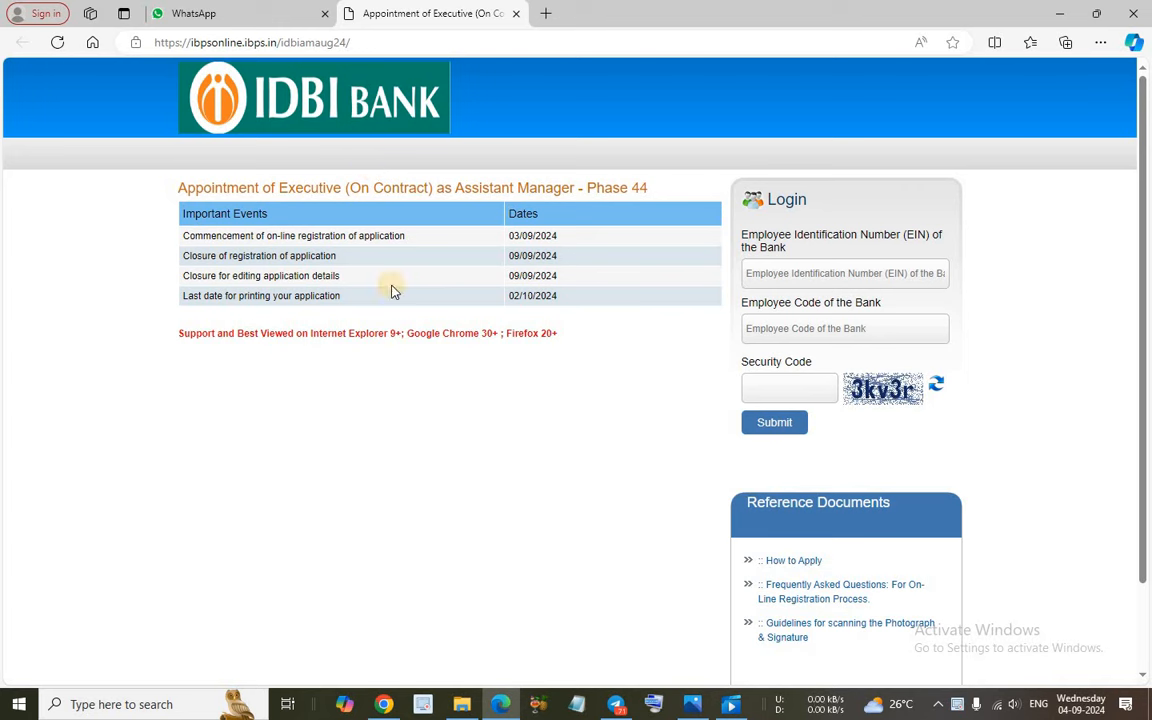
pyautogui.moveTo(620, 380)
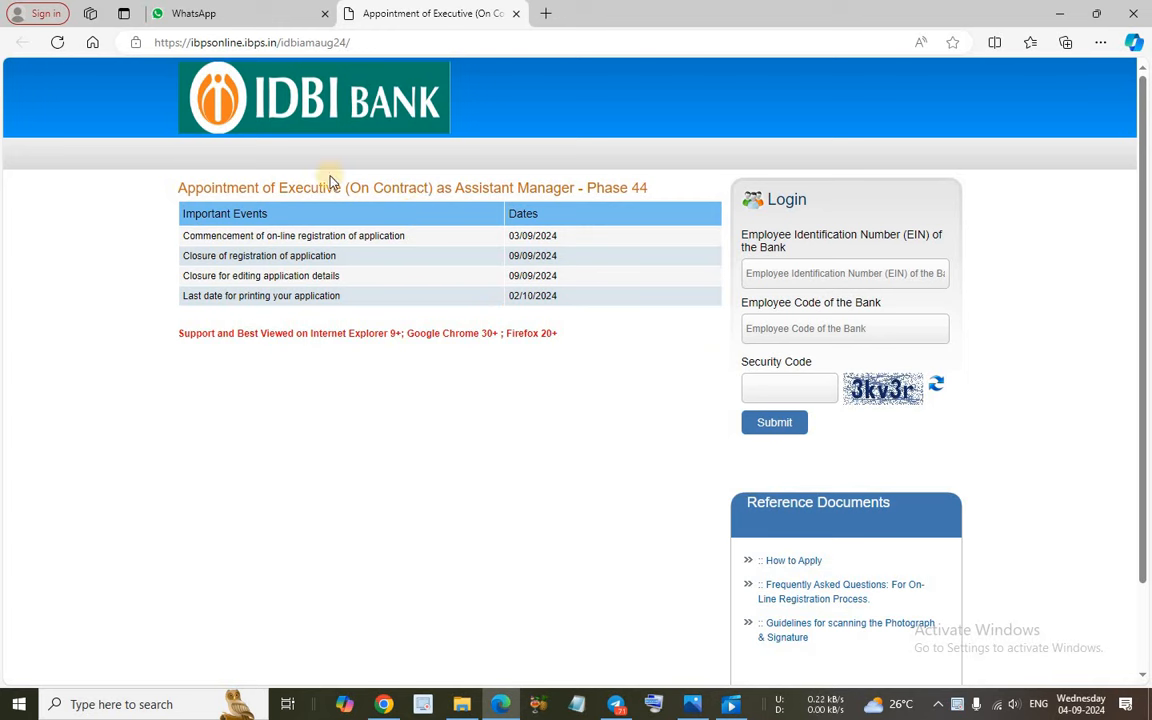
pyautogui.moveTo(240, 502)
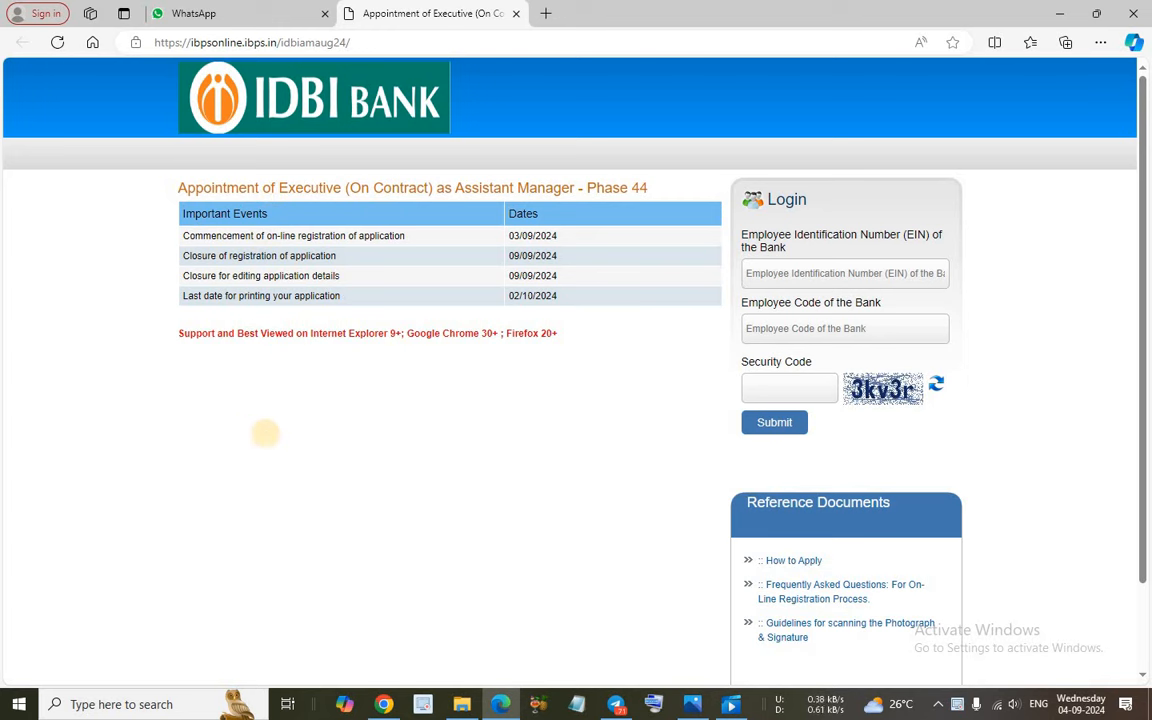
pyautogui.moveTo(416, 350)
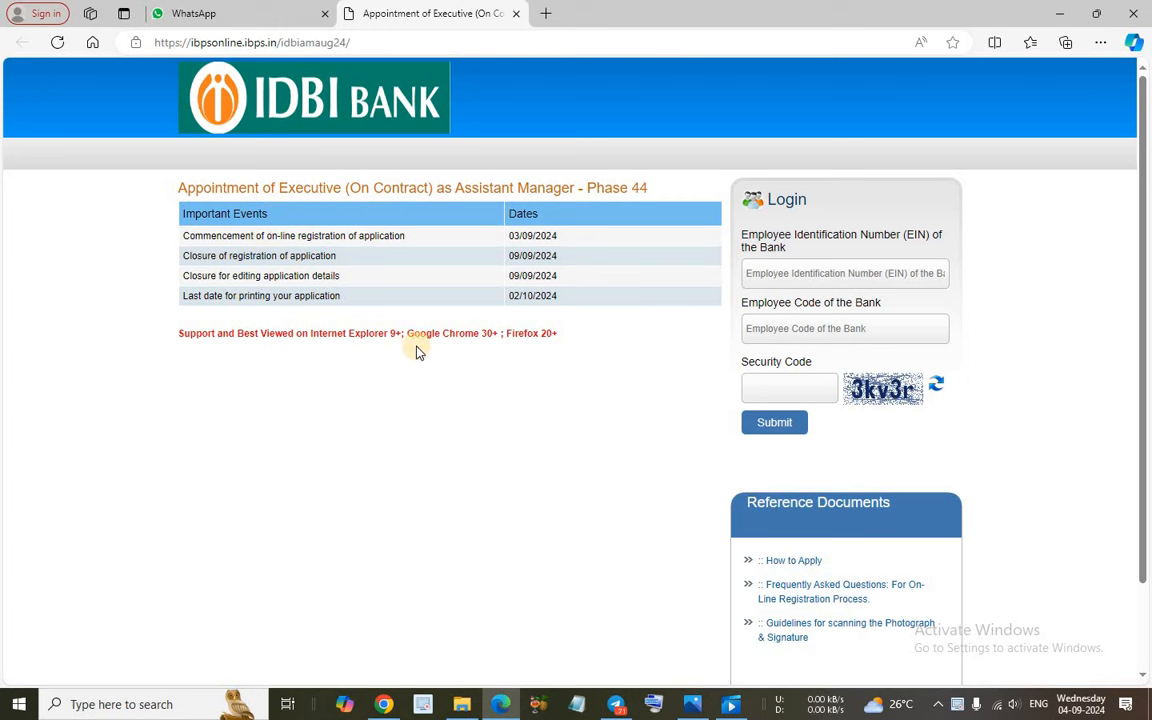
pyautogui.moveTo(360, 608)
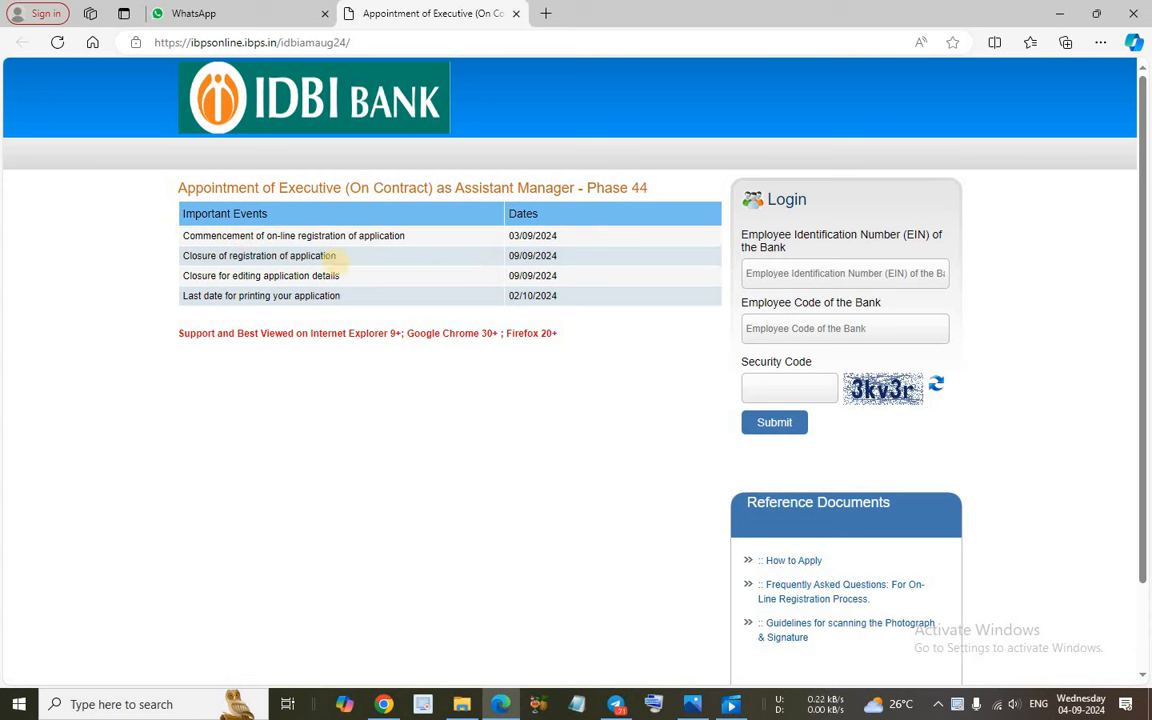
pyautogui.moveTo(338, 268)
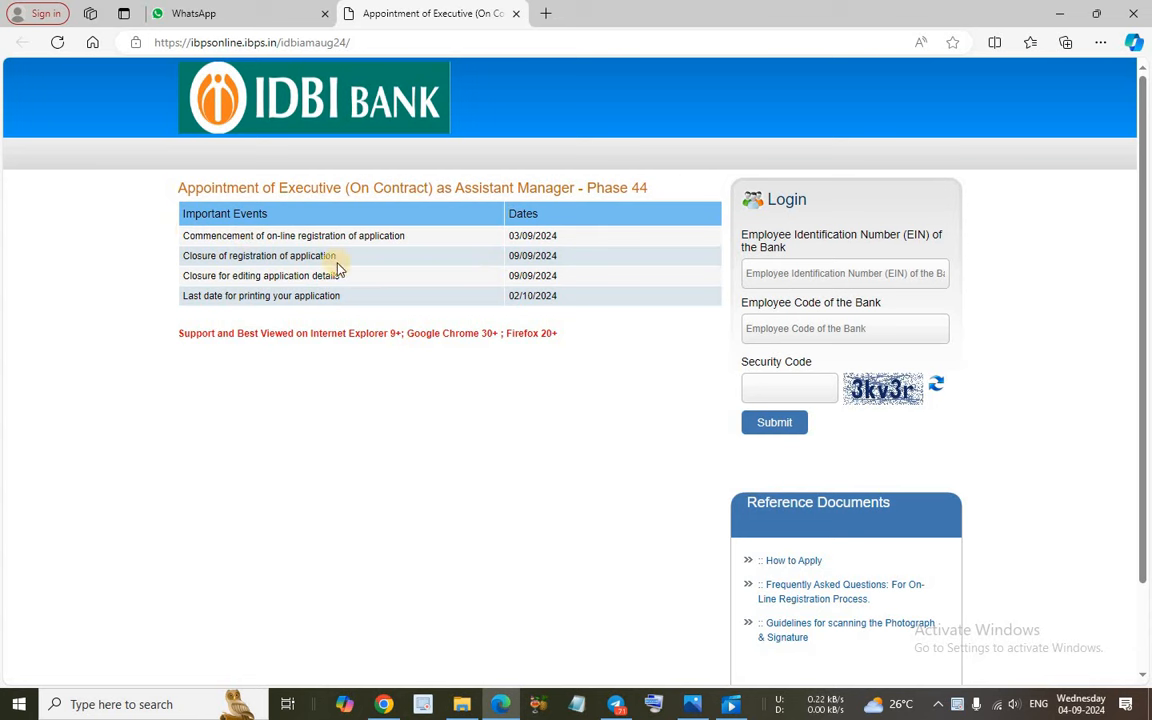